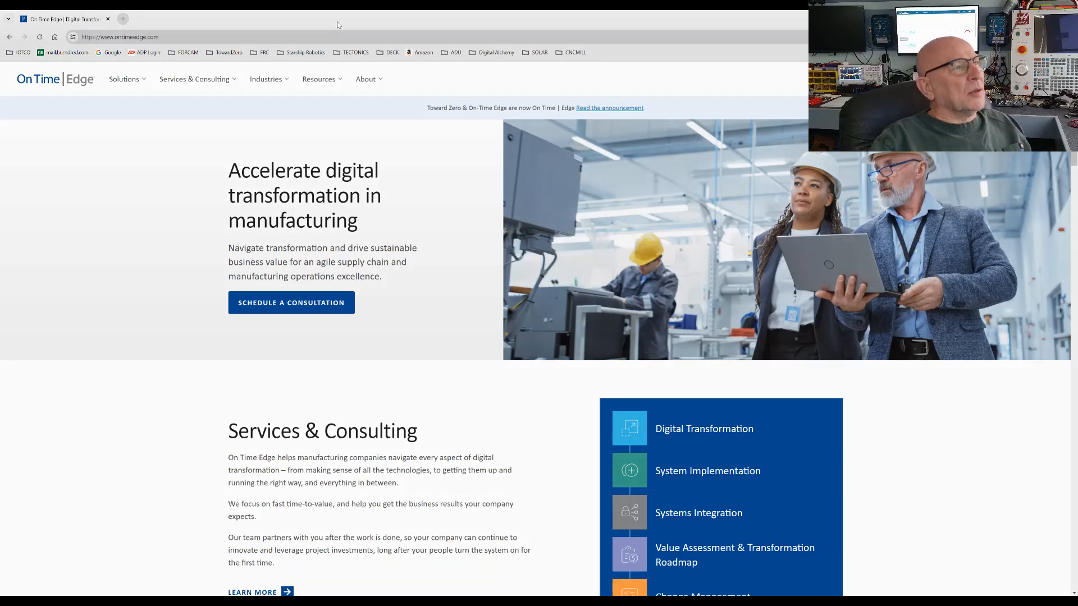
Load the Apogean page at localhost in Chrome
click(119, 37)
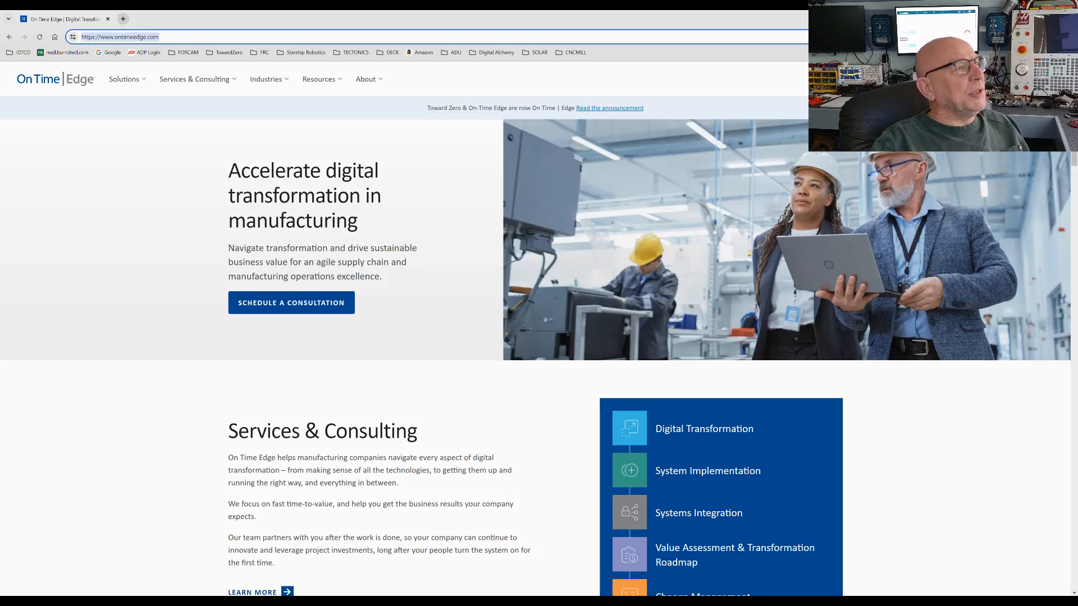
text(localhost)
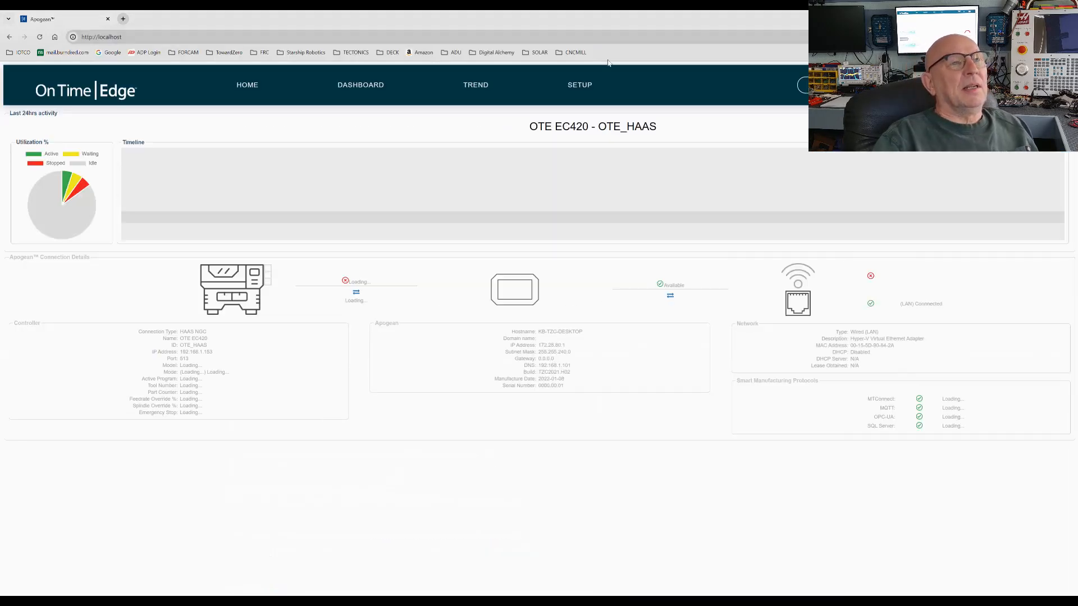
Open the SETUP page showing the AlarmCode profile tag
click(579, 85)
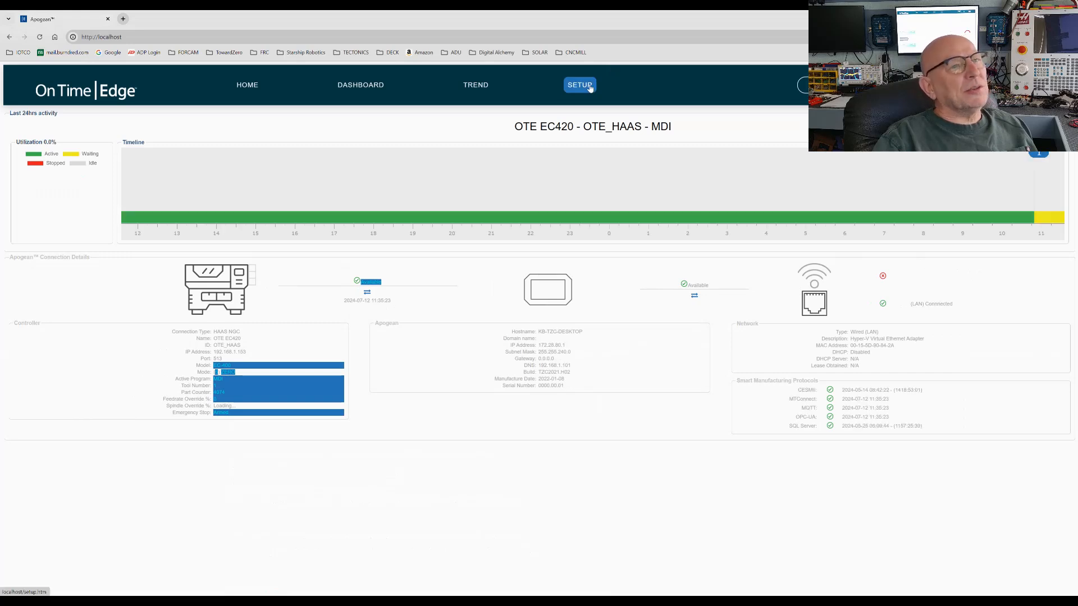
click(580, 85)
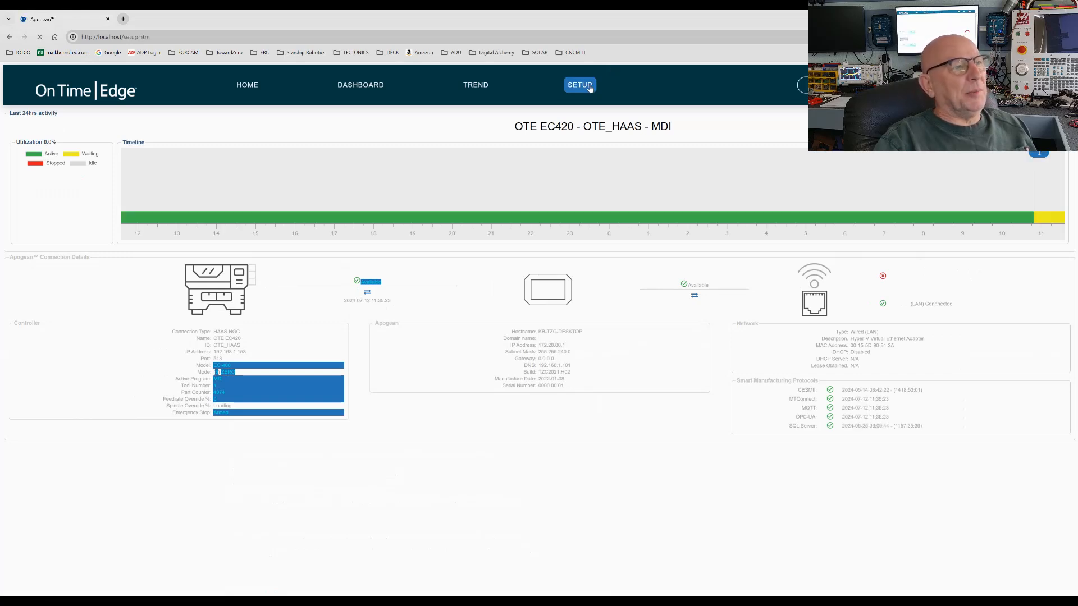
click(579, 85)
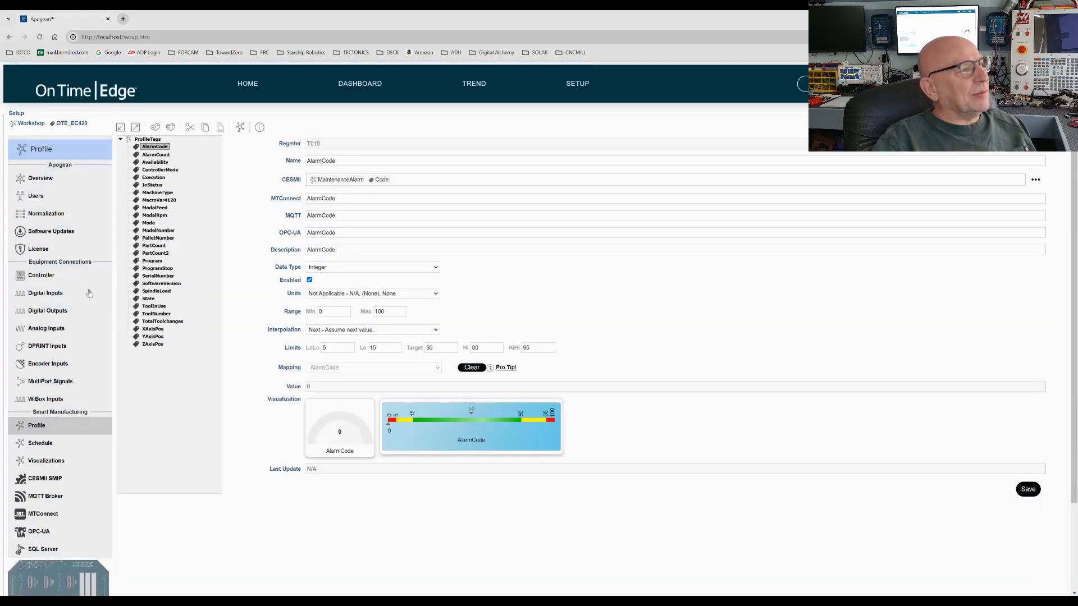
Set the controller connection to HAAS NGC at 192.168.1.153, port 513
click(41, 276)
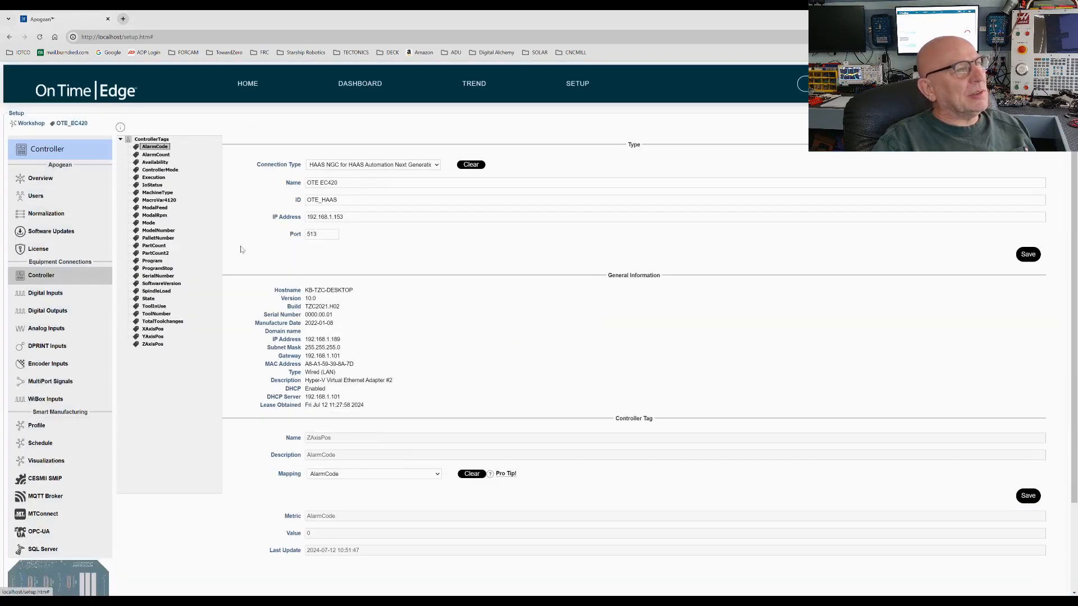
click(437, 165)
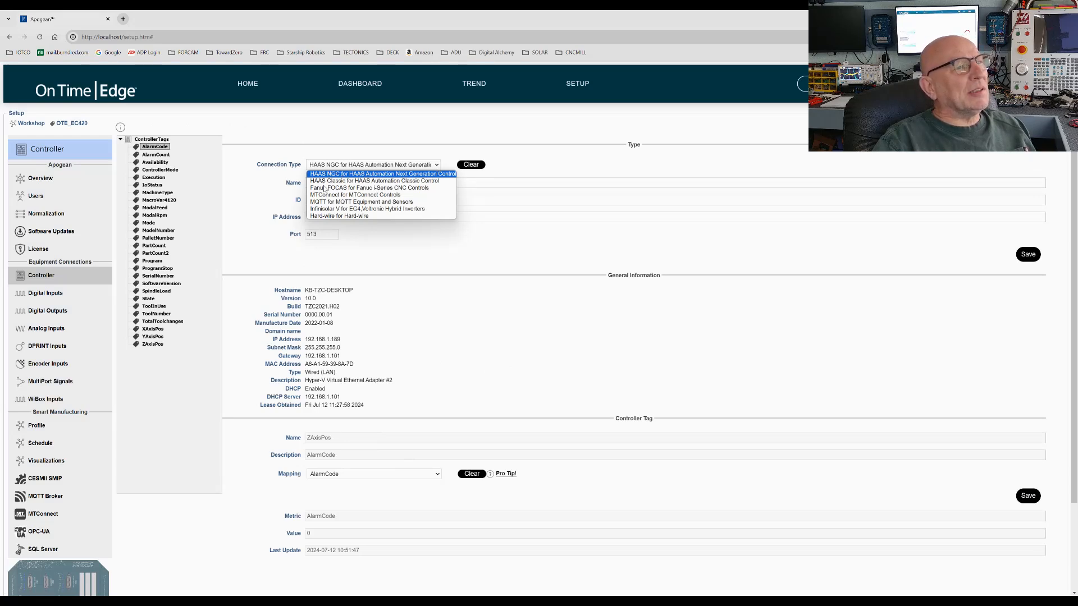
click(382, 174)
text(192.168)
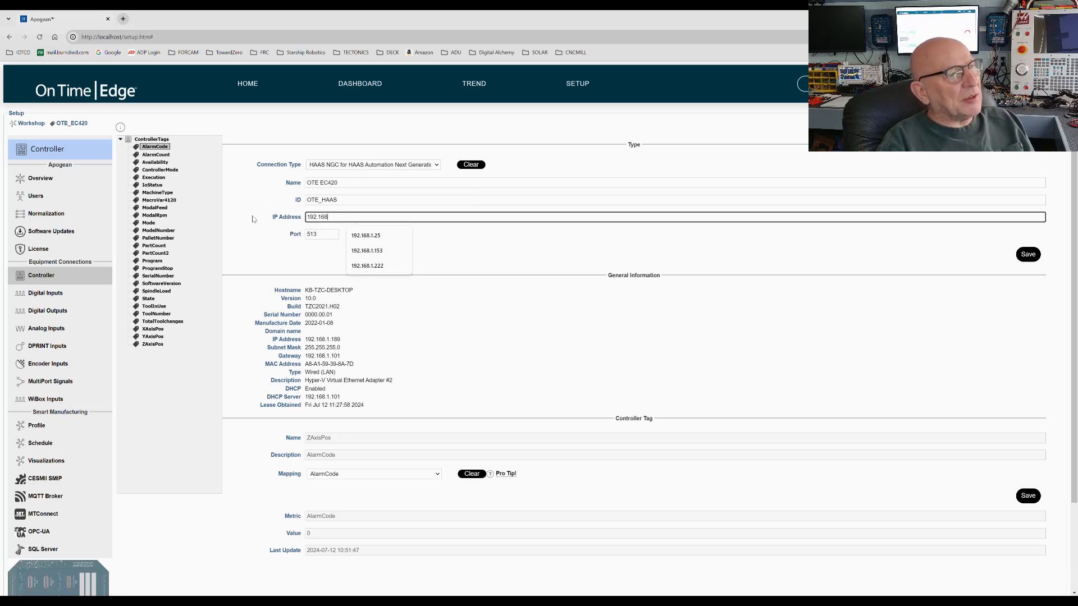
click(367, 250)
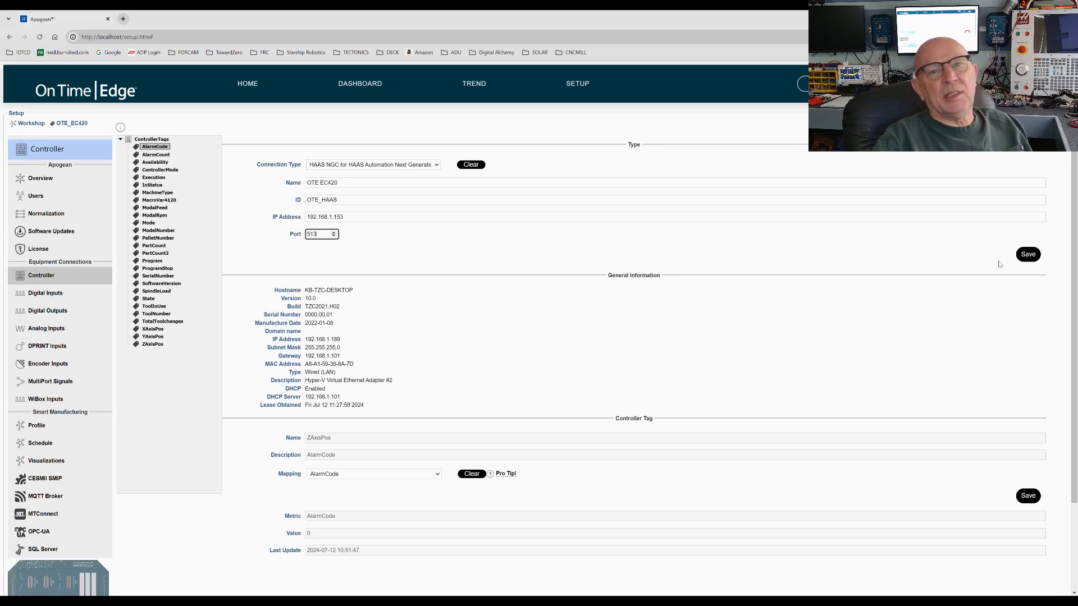
Save the connection and view the XAxisPos controller tag, value 11.0000
click(1028, 253)
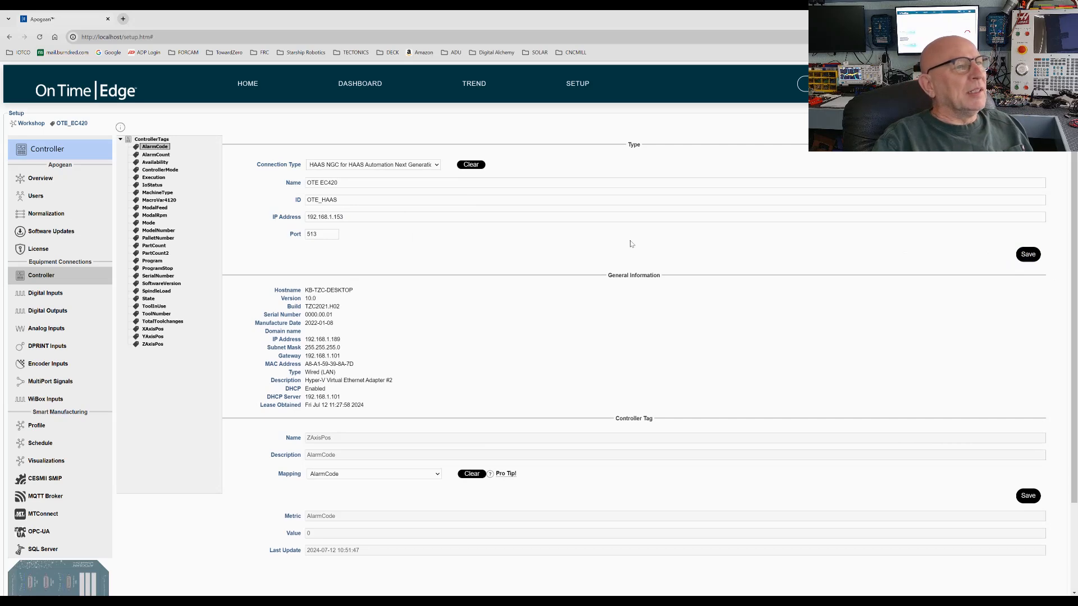
mouse_move(414, 260)
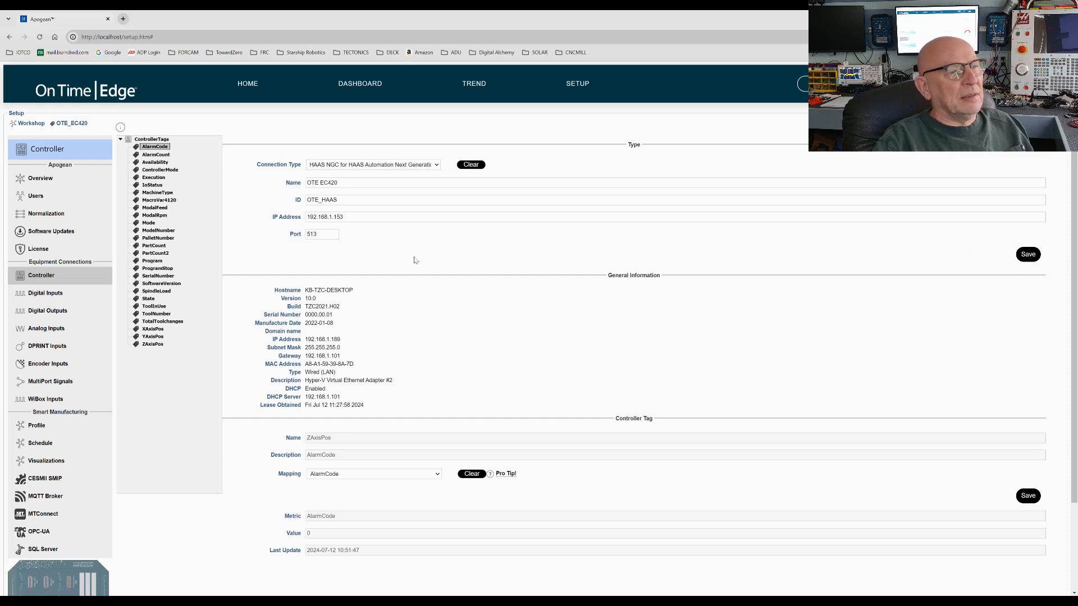
mouse_move(433, 260)
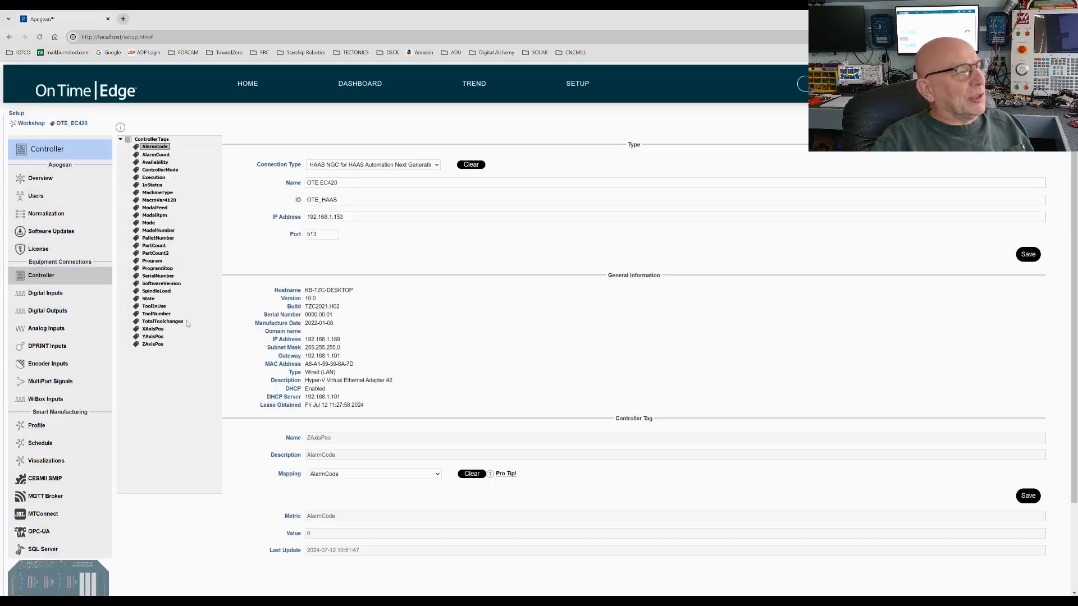
click(153, 328)
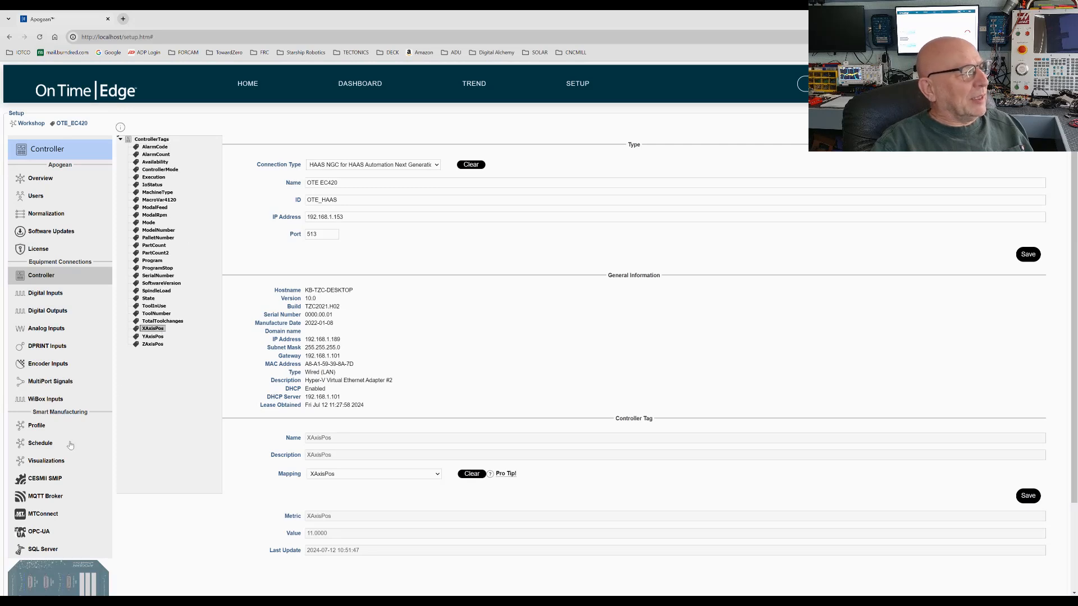
Review the XAxisPos (11.0000) and ToolNumber (1) profile tags
click(36, 425)
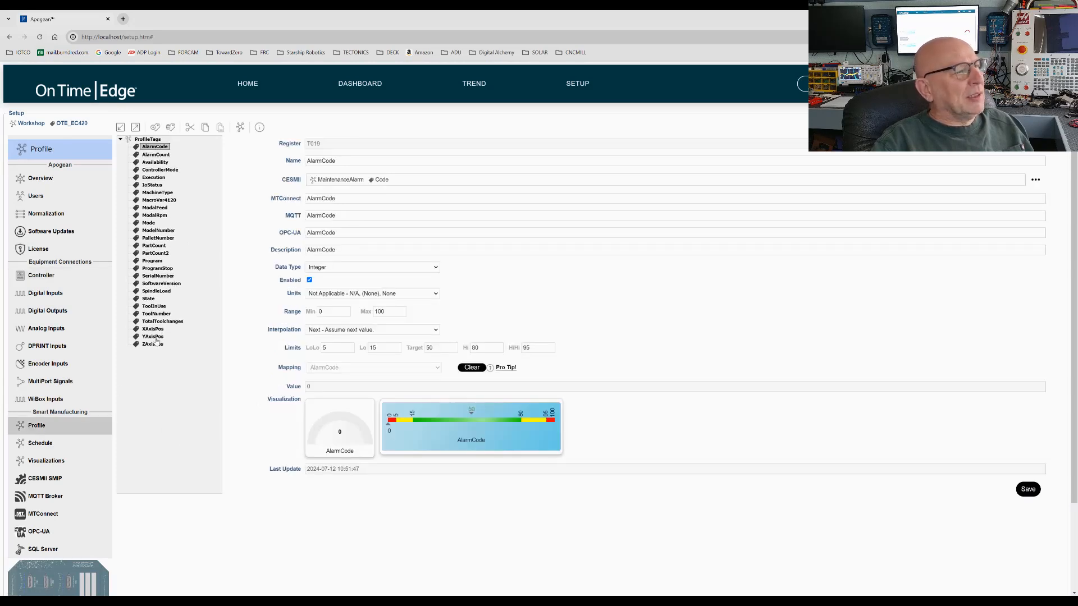
click(153, 329)
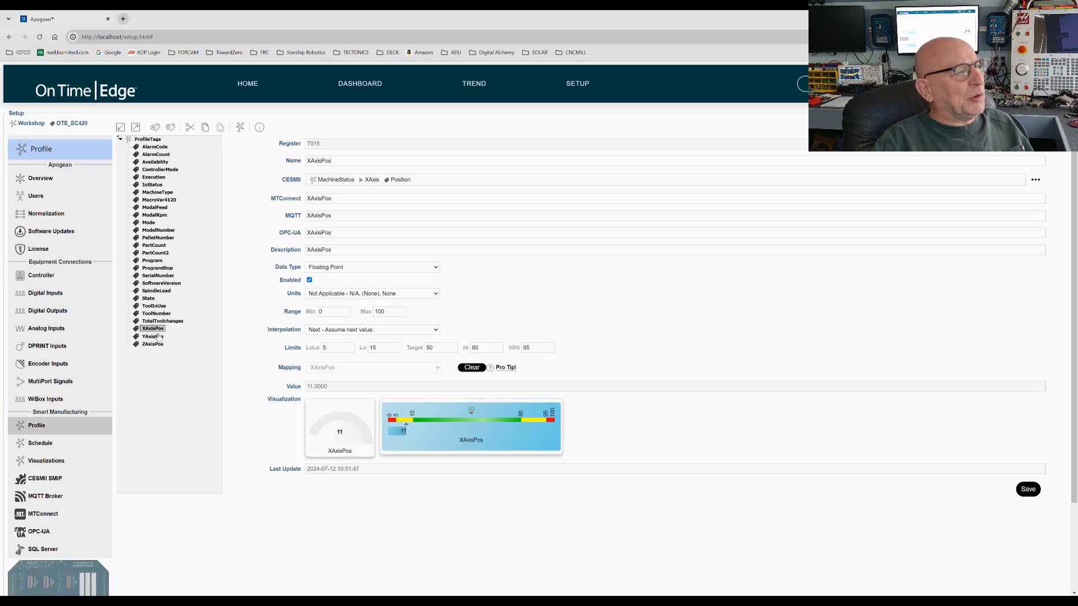
click(156, 312)
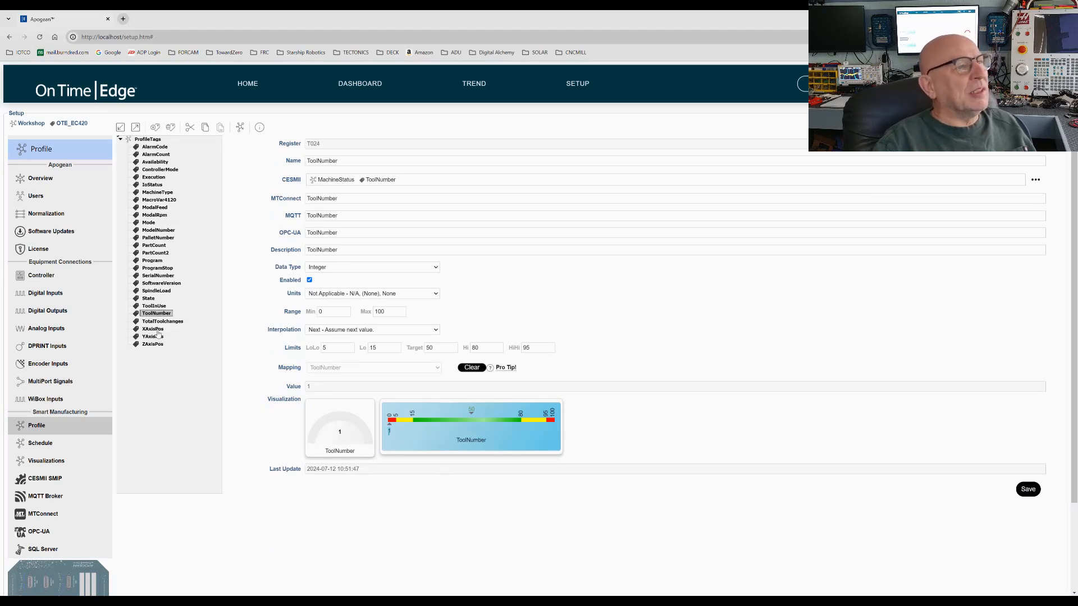
mouse_move(216, 202)
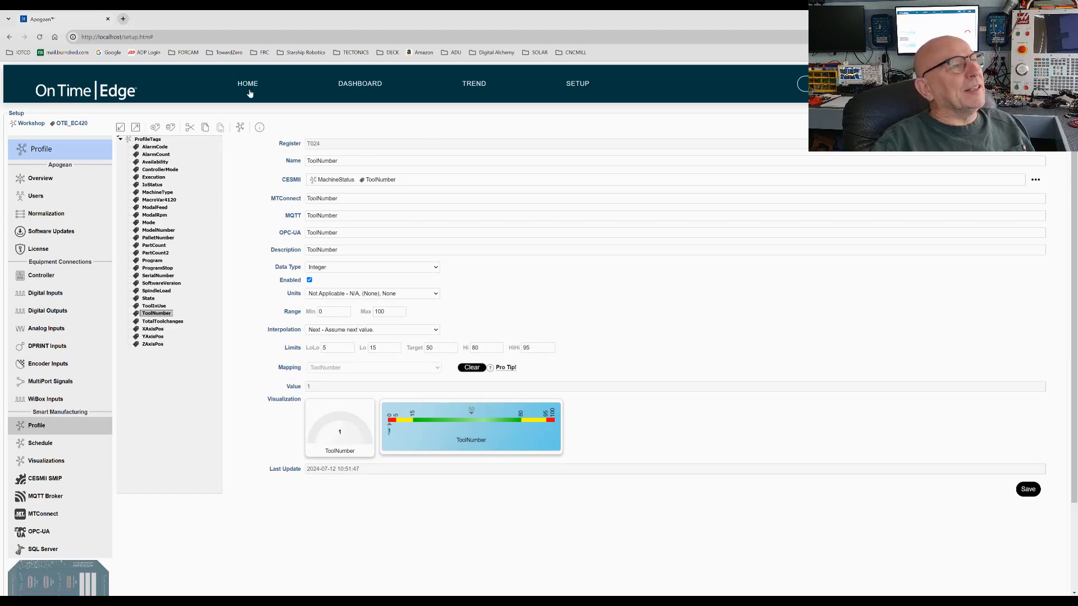
Review live data on HOME, then open the DASHBOARD showing PartCount 4074
click(247, 83)
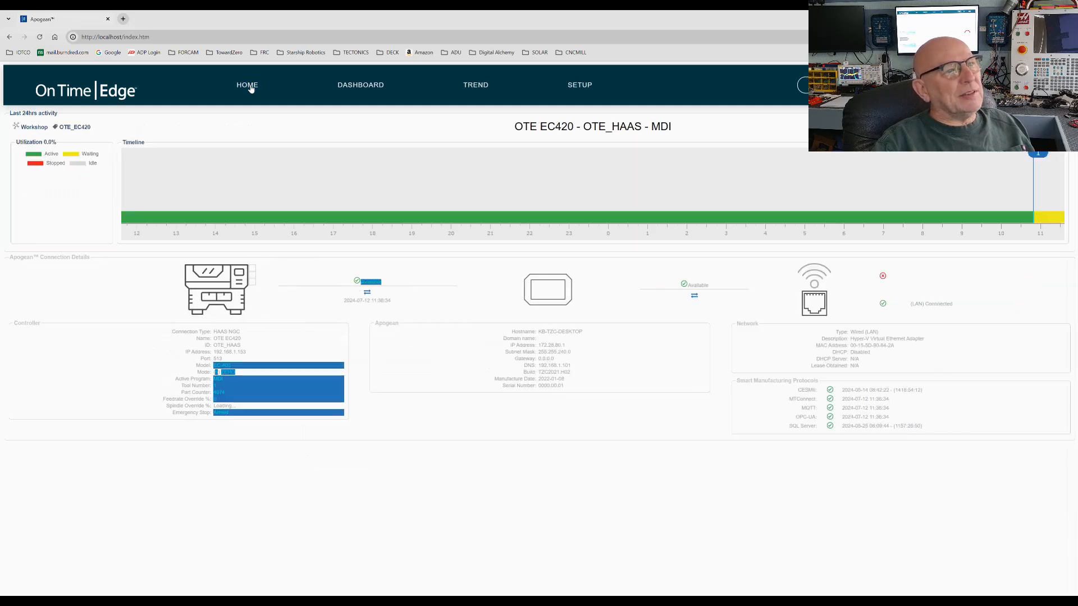
mouse_move(609, 274)
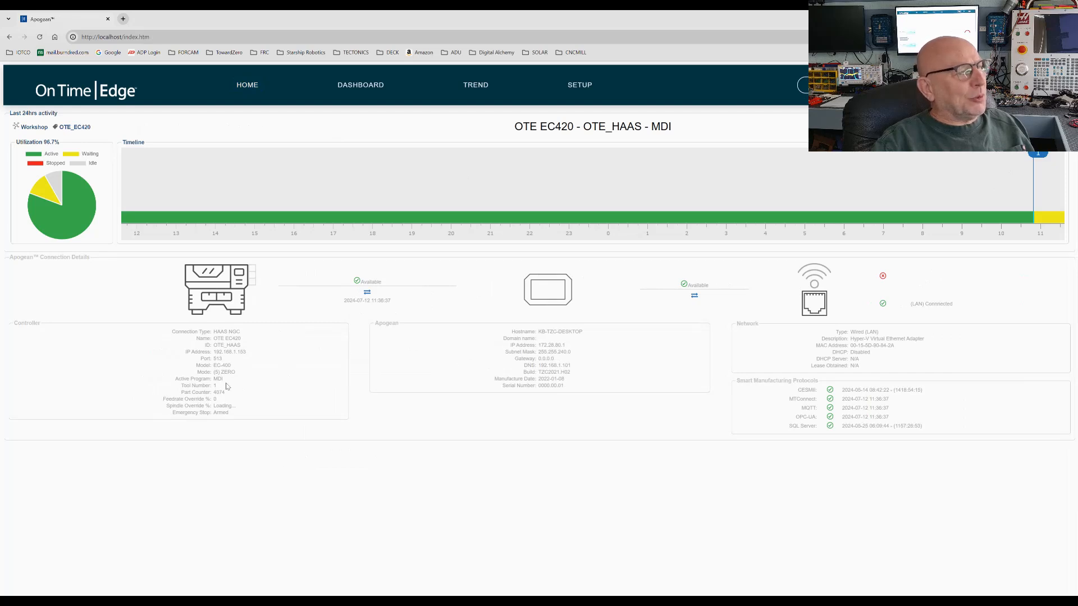
mouse_move(245, 422)
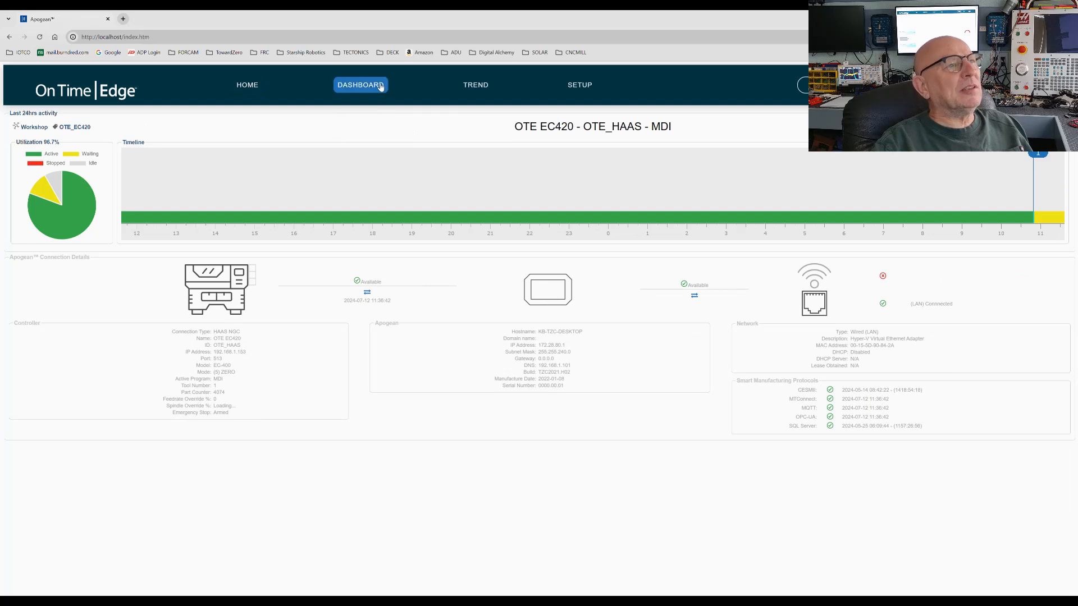
click(361, 83)
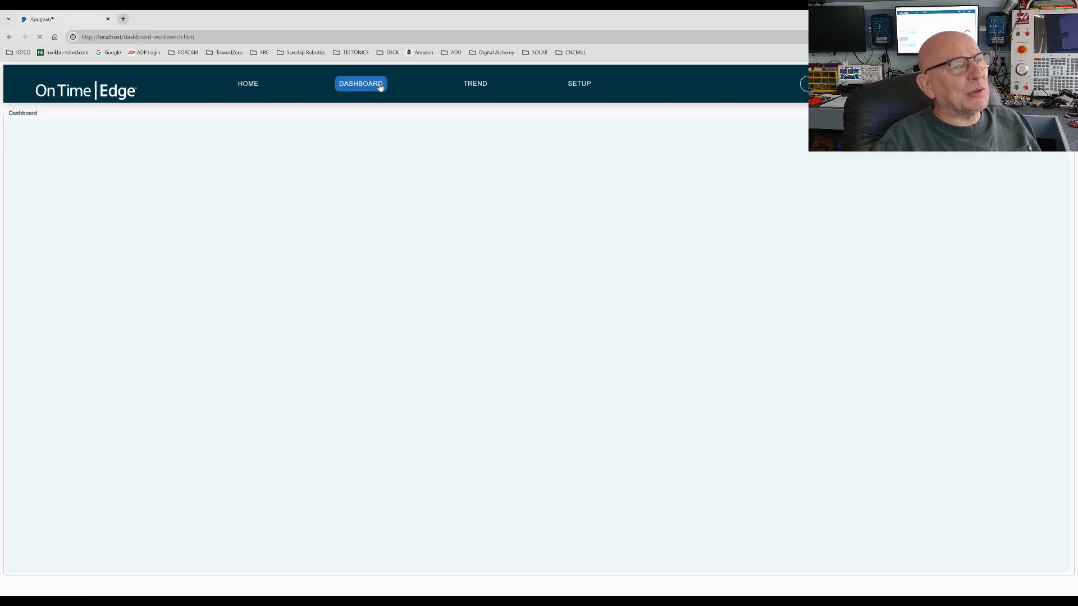
click(361, 83)
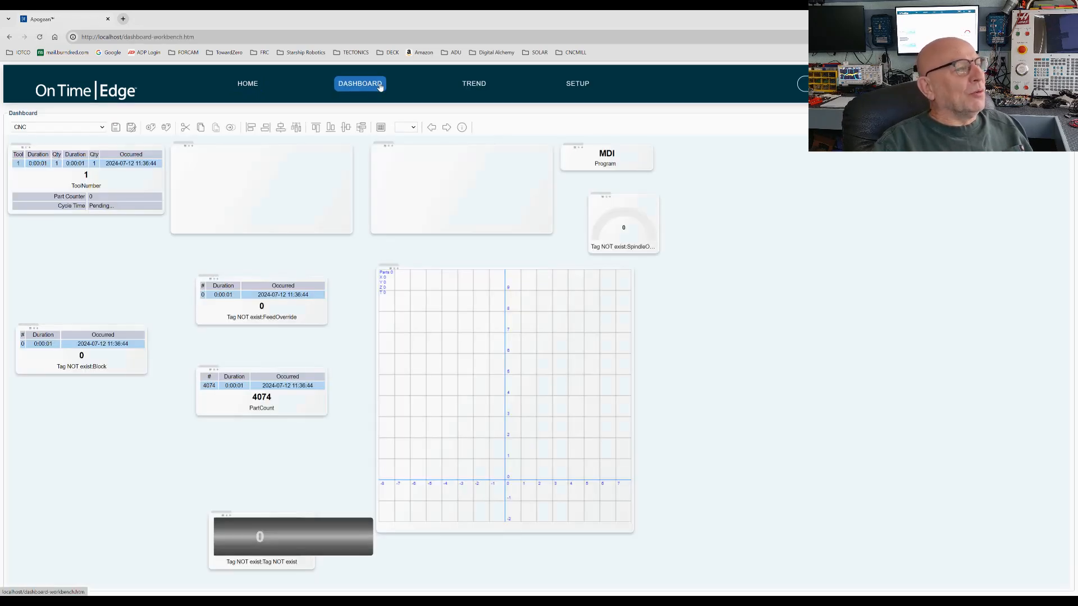